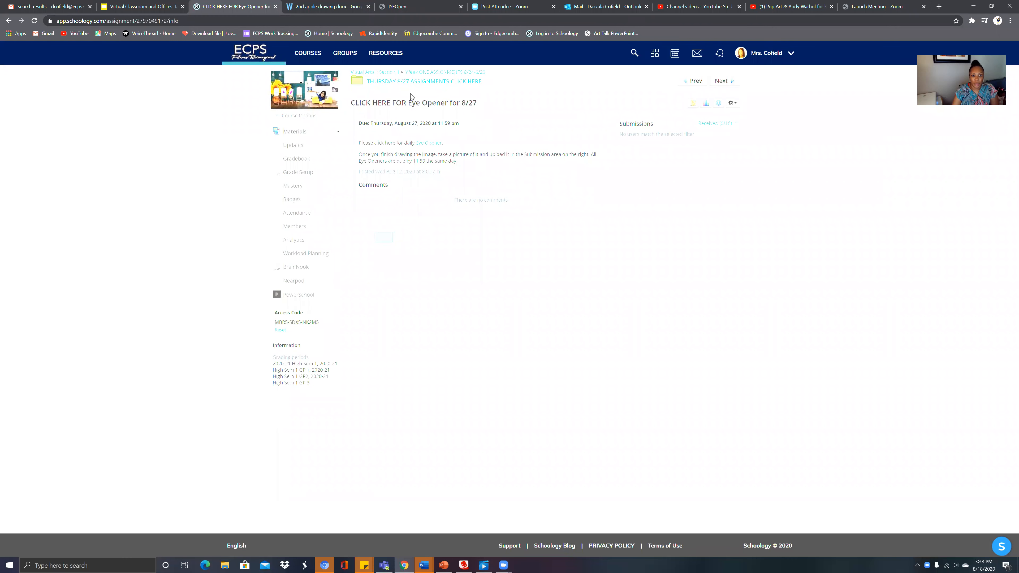
mouse_move(423, 81)
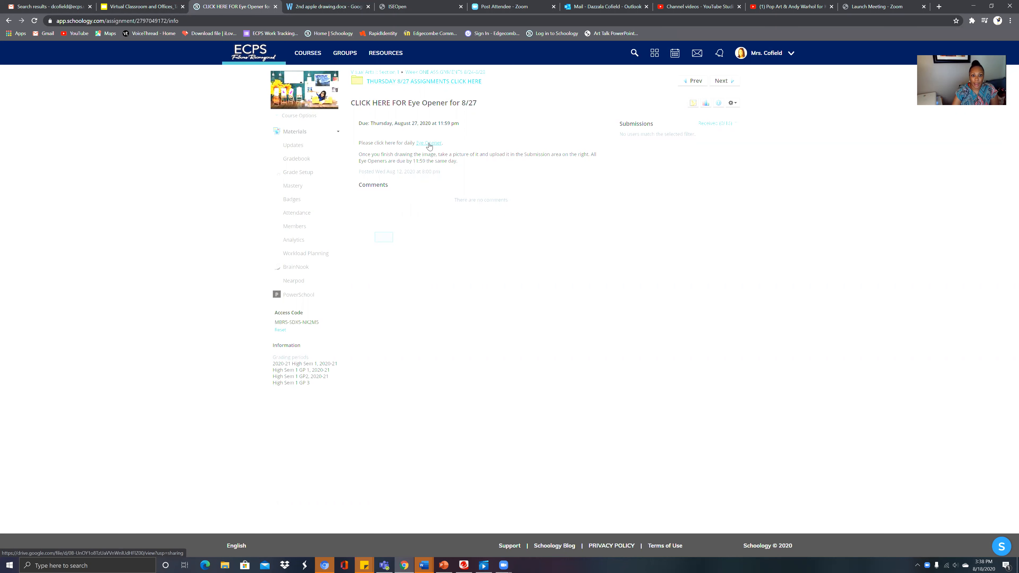
mouse_move(336, 42)
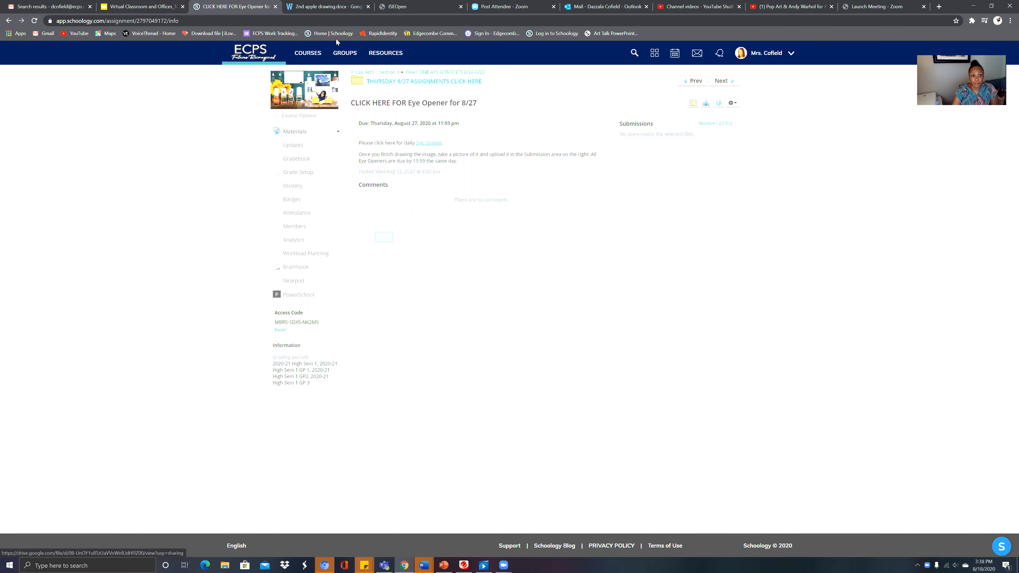
Step: Show the eye-opener apple drawing document in the Google Drive viewer
click(328, 6)
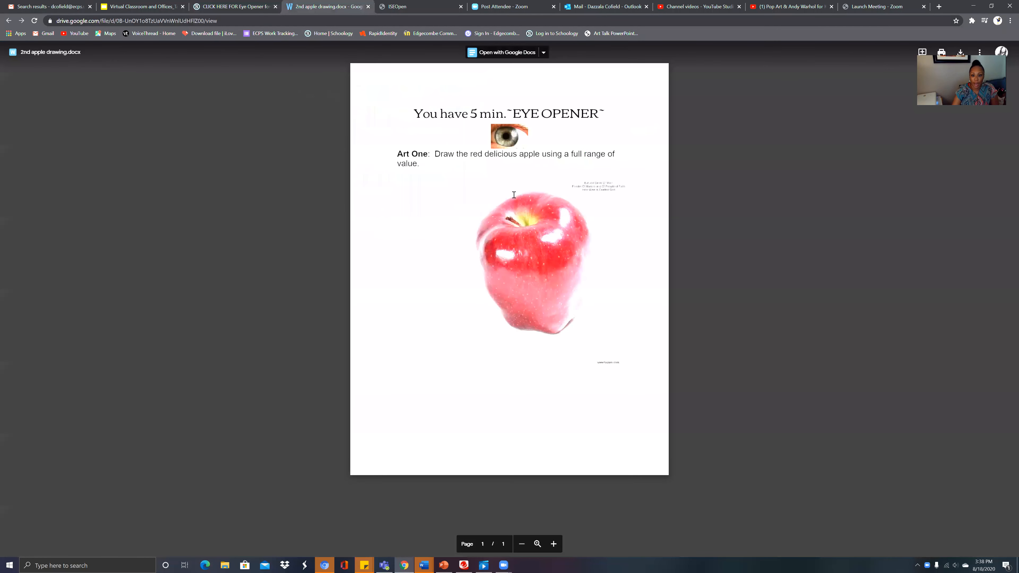
mouse_move(571, 318)
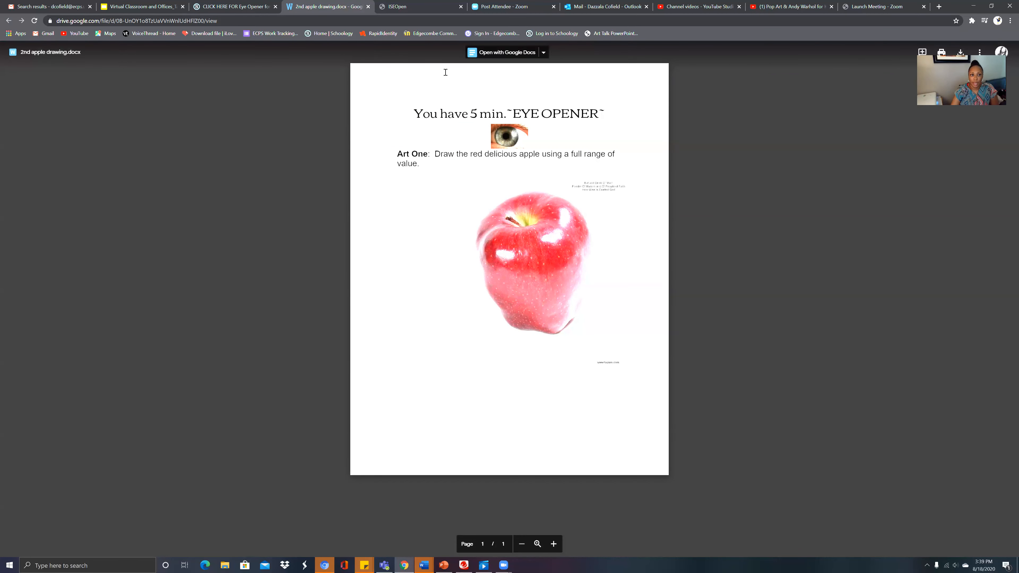
Step: Return to Schoology and reach the 8/27 ASSIGNMENTS CLICK HERE page with the Art Talk questions
click(234, 7)
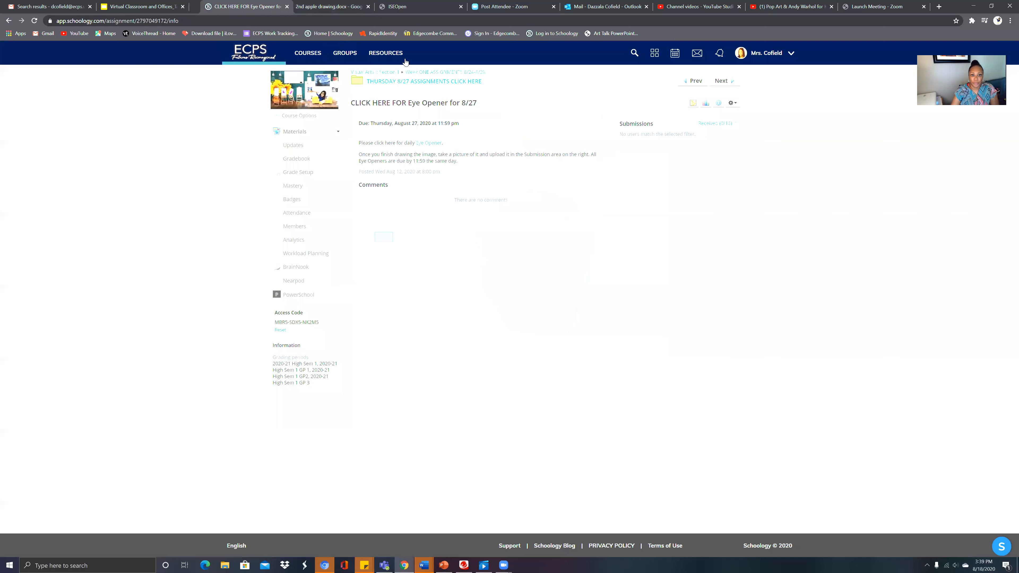
mouse_move(449, 84)
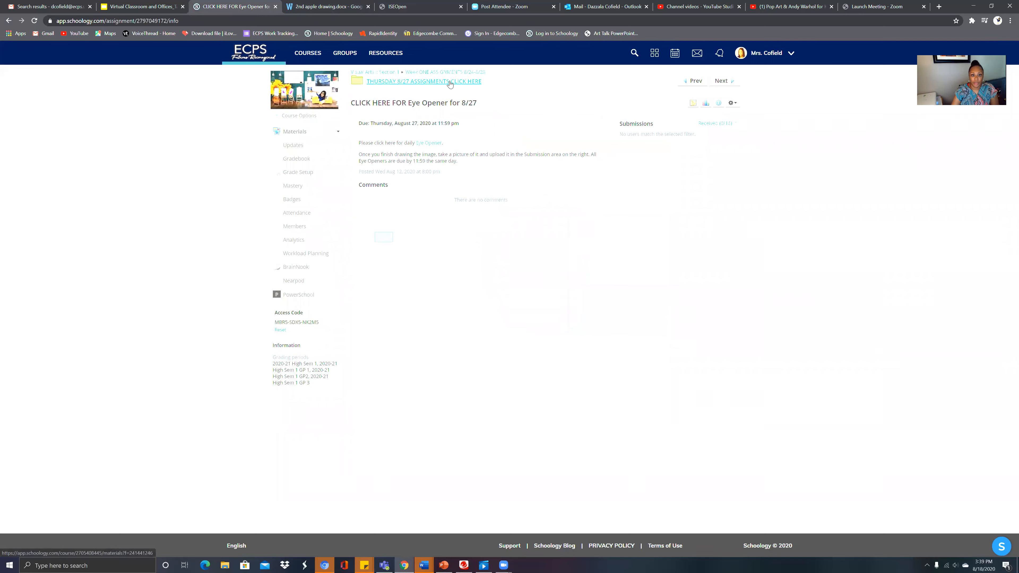
click(423, 81)
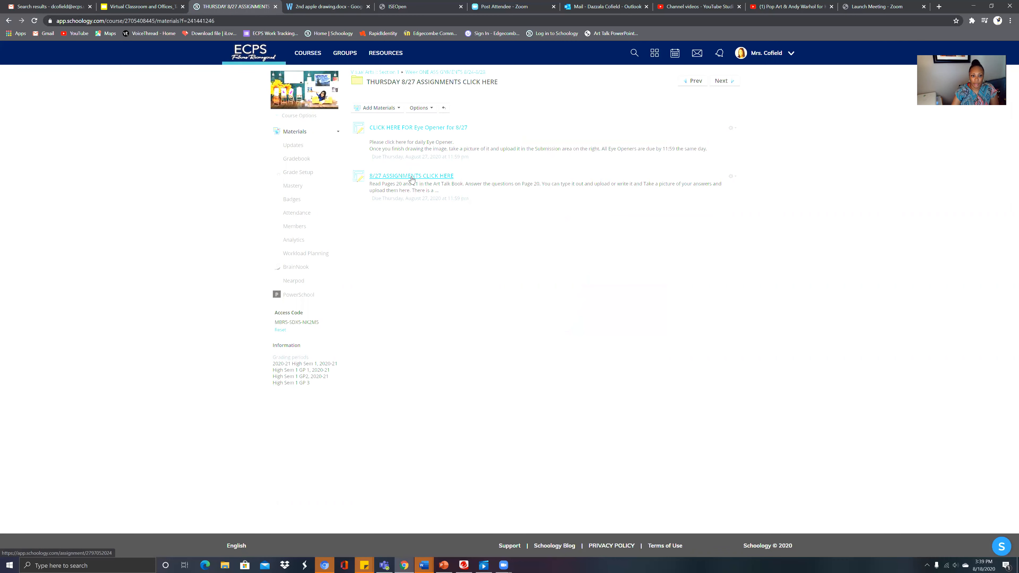
click(411, 176)
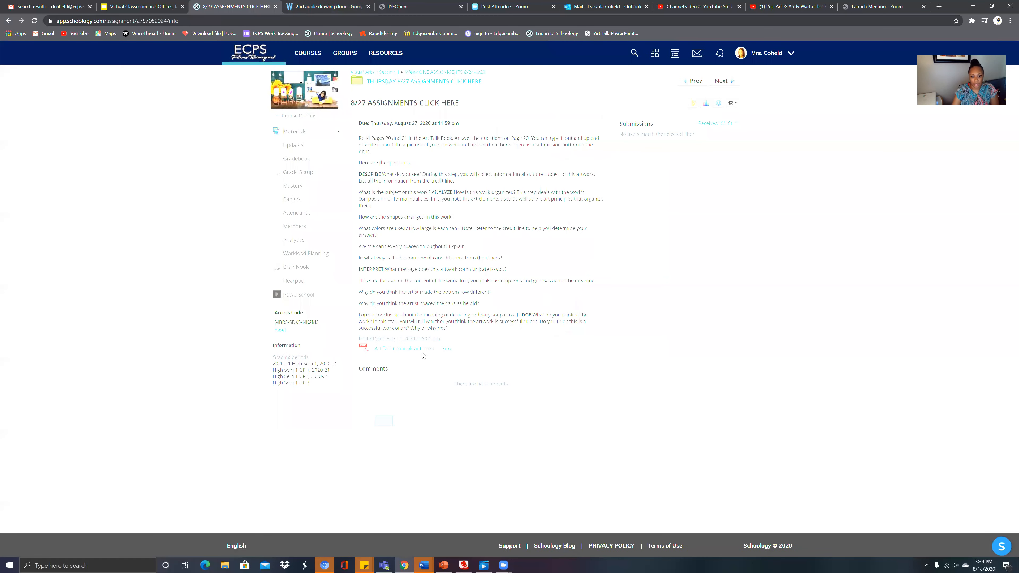
mouse_move(393, 136)
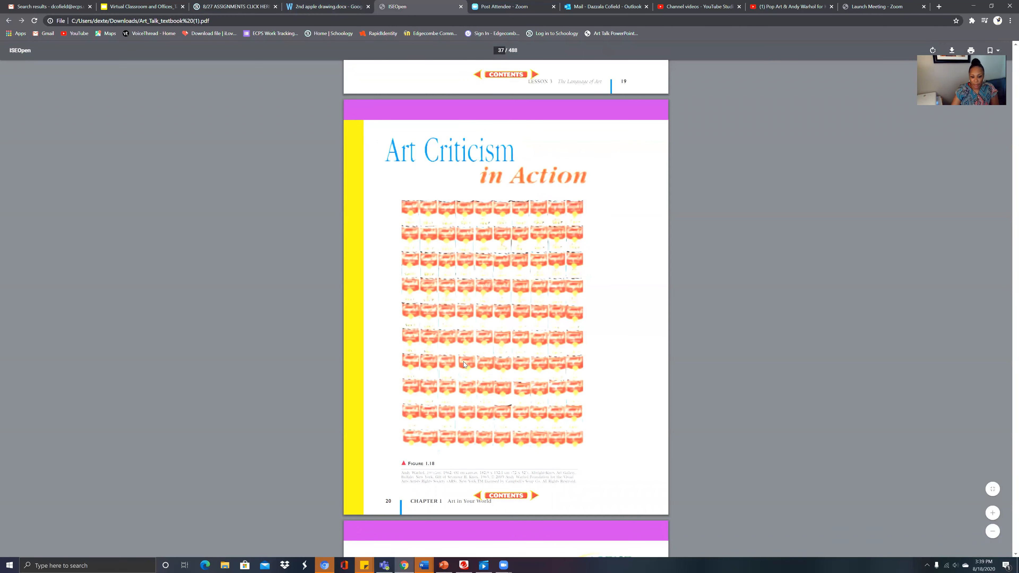
mouse_move(575, 396)
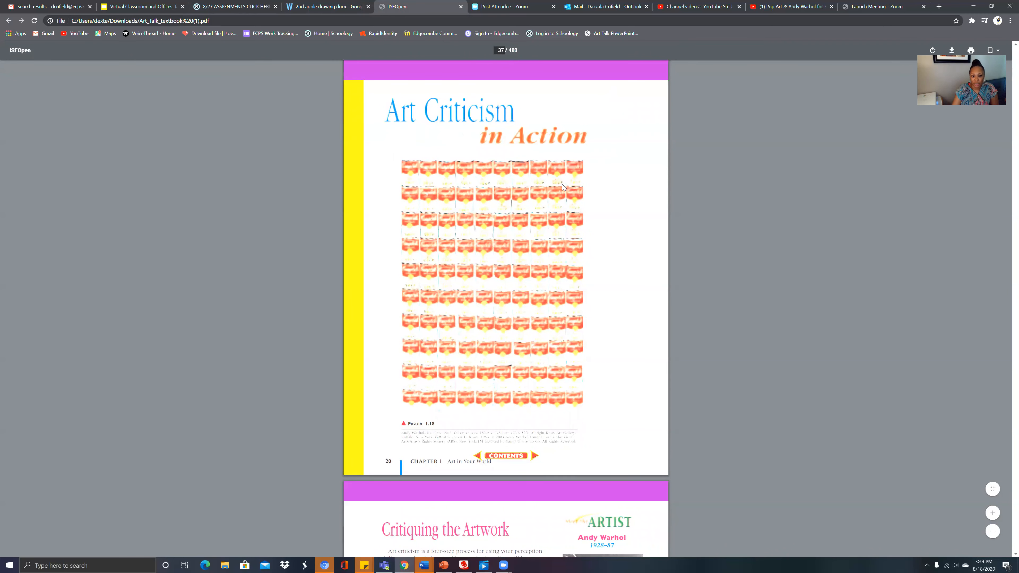
mouse_move(556, 282)
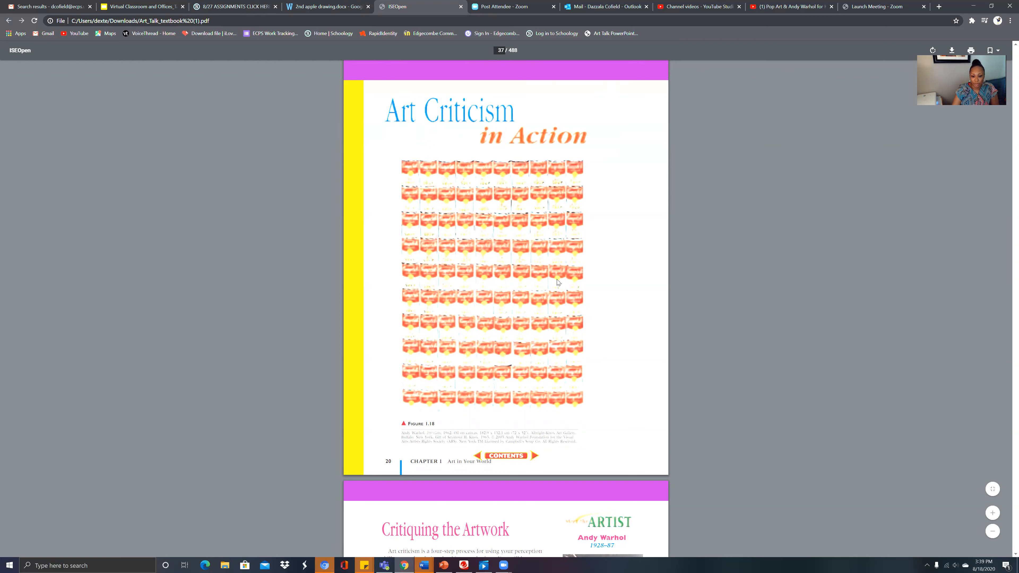
Step: Scroll the Art Talk PDF to the Art Criticism in Action pages with Warhol's soup cans
scroll(down, 3)
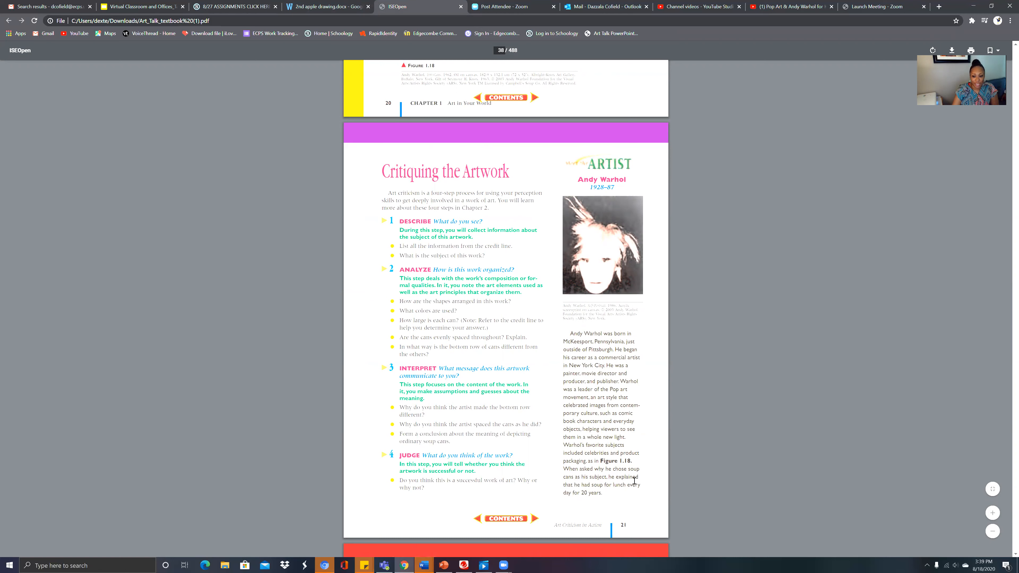
mouse_move(617, 486)
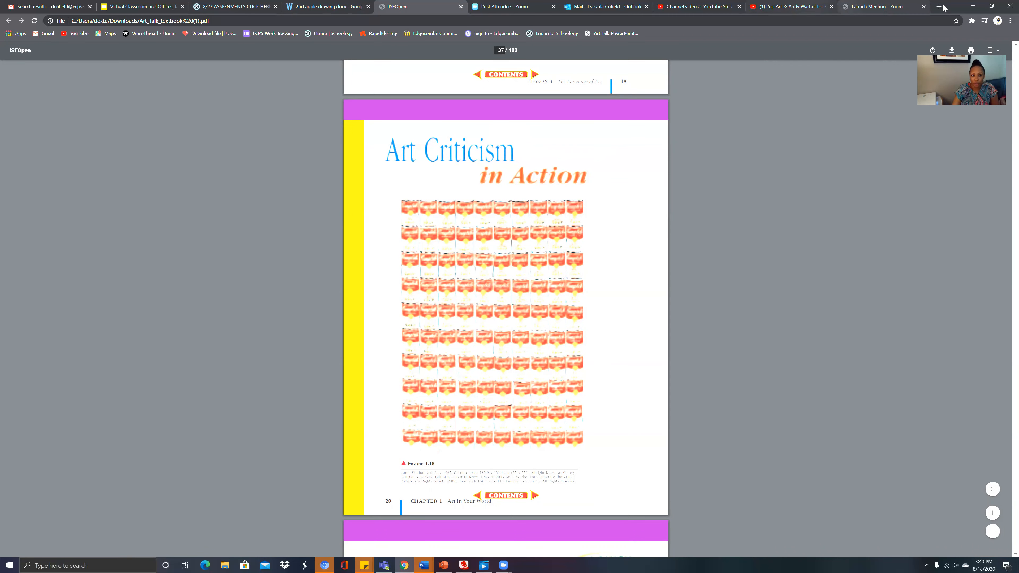
Step: Search Google in a new tab for Andy Warhol soup cans toward the Masterworks gallery page
click(942, 7)
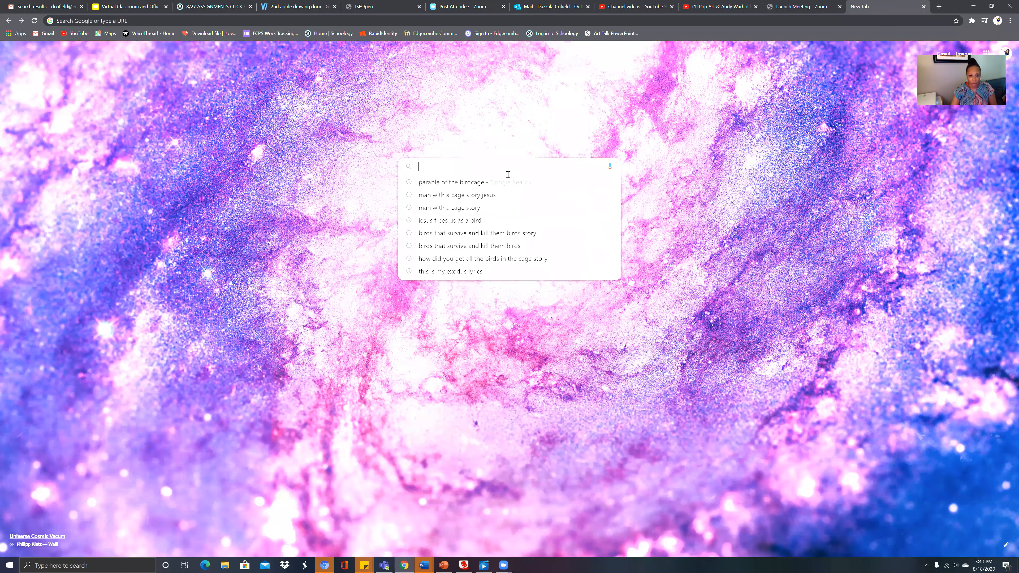
text(and)
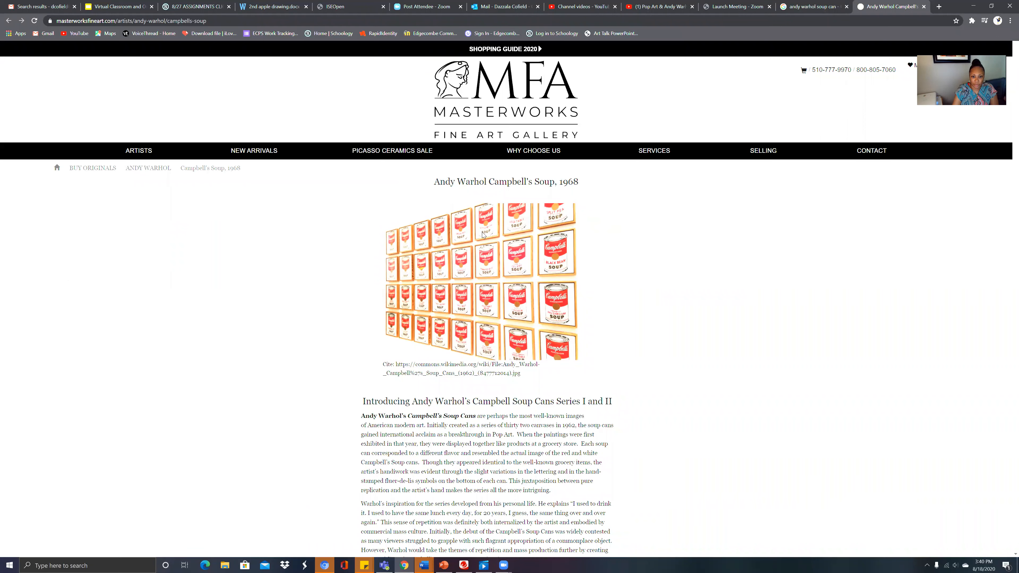
mouse_move(488, 317)
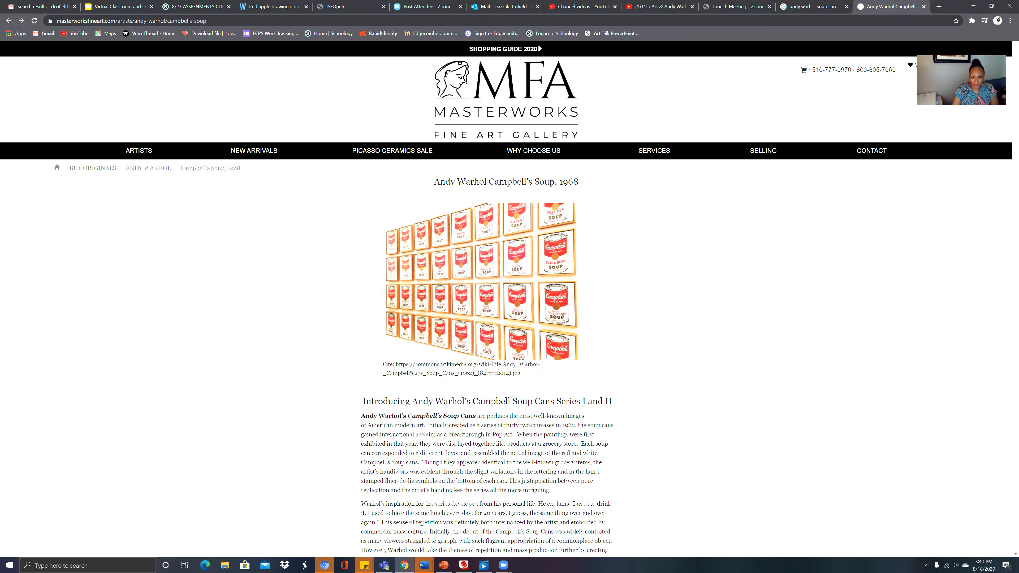
mouse_move(480, 327)
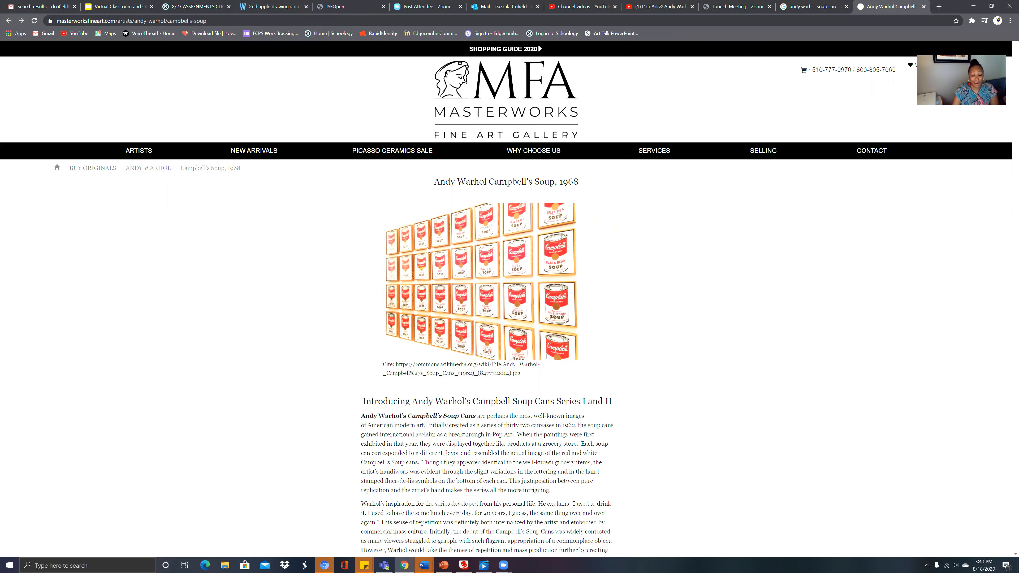
mouse_move(469, 281)
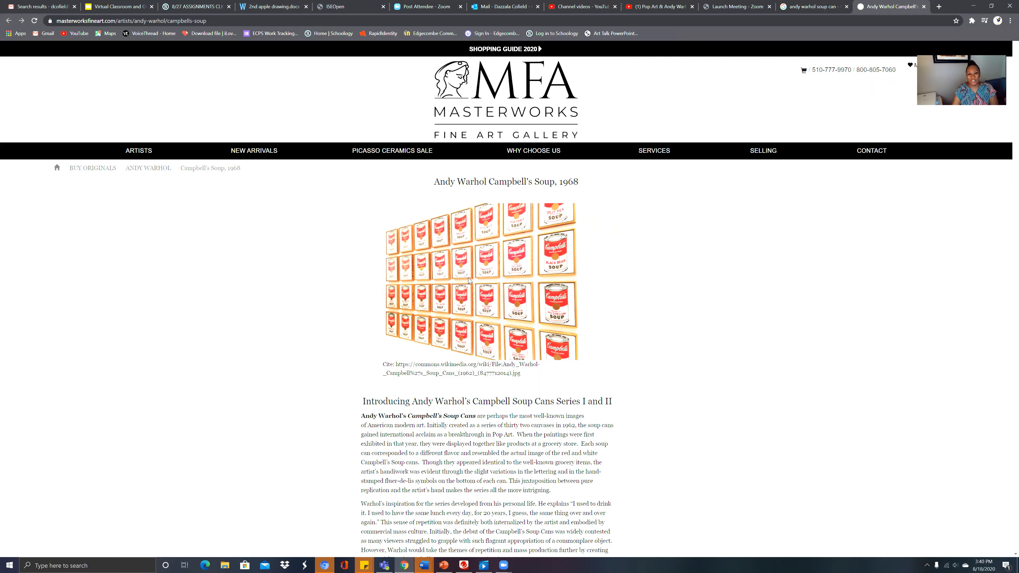
mouse_move(270, 7)
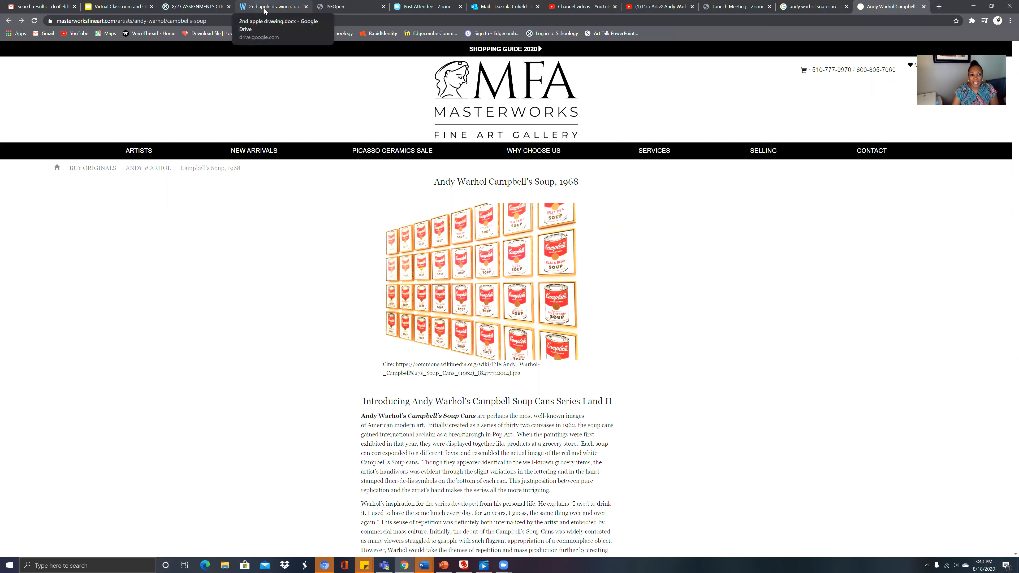
mouse_move(49, 13)
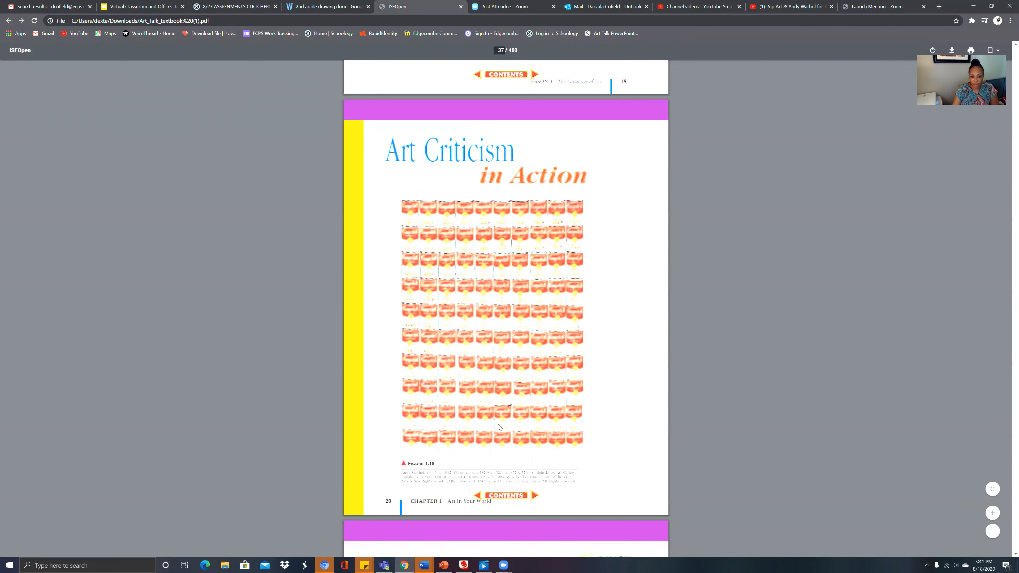
click(234, 6)
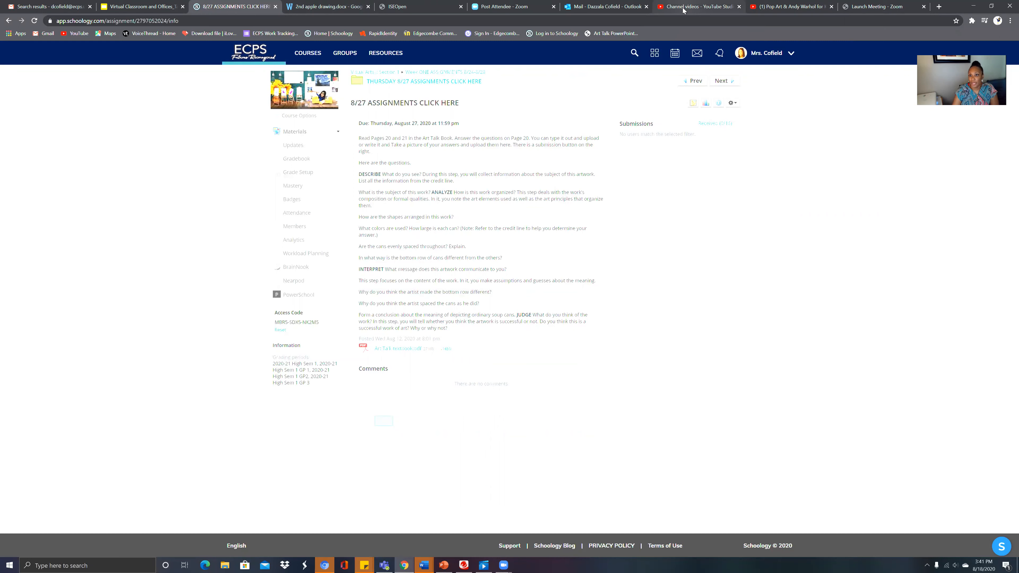
mouse_move(605, 7)
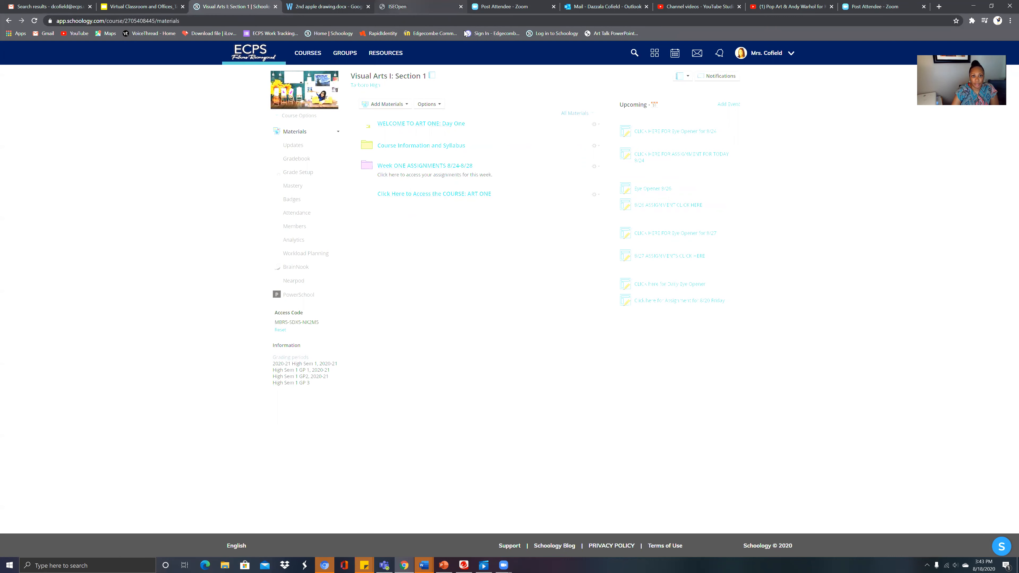
click(419, 6)
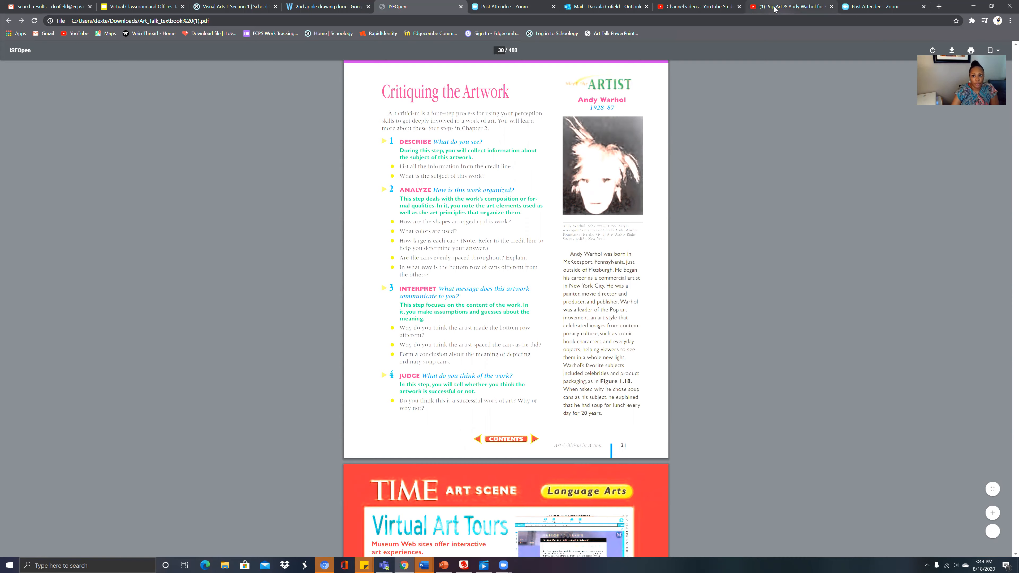
click(788, 6)
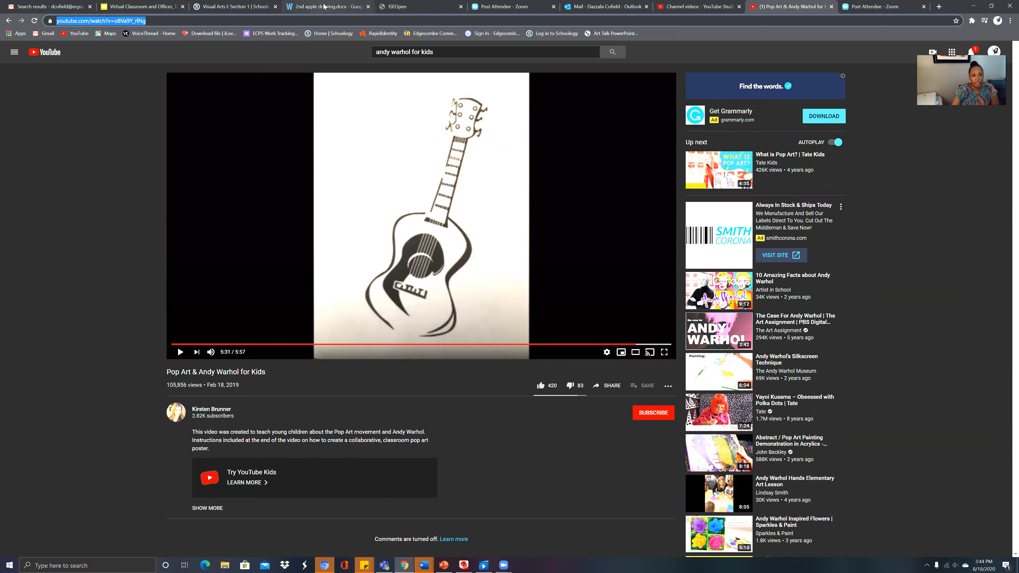
click(327, 6)
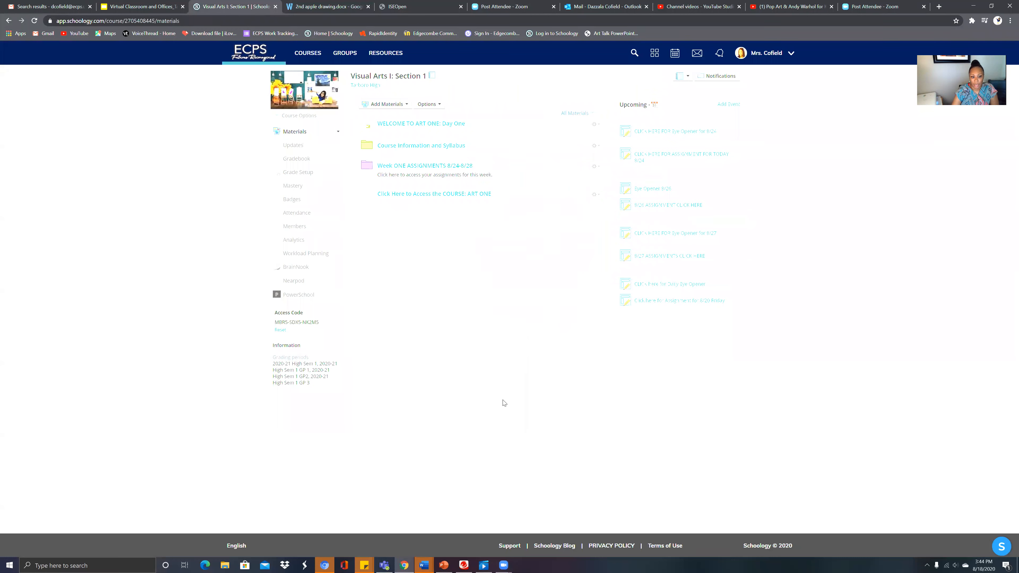
mouse_move(500, 391)
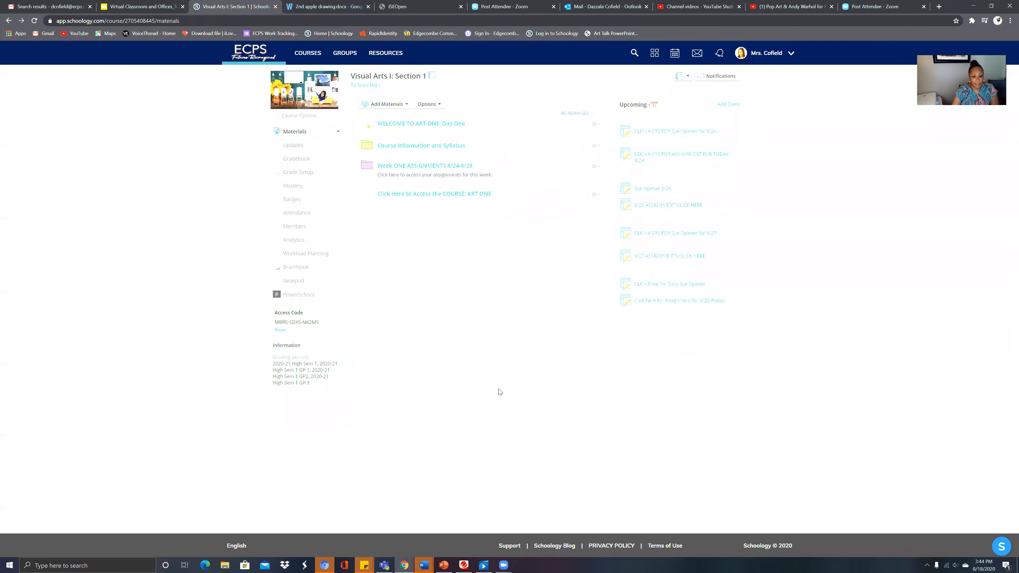